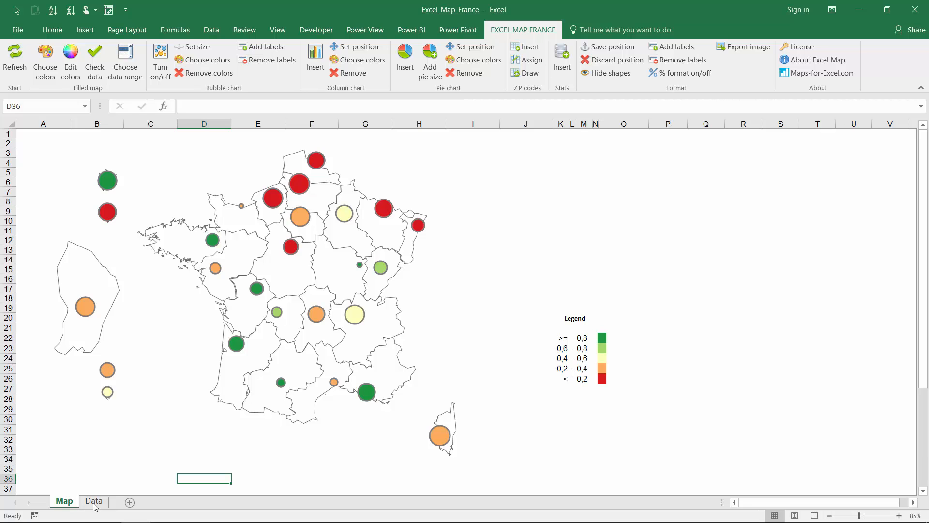
Step: Switch to the Data sheet and begin formatting A1:AL124 as a table
click(93, 501)
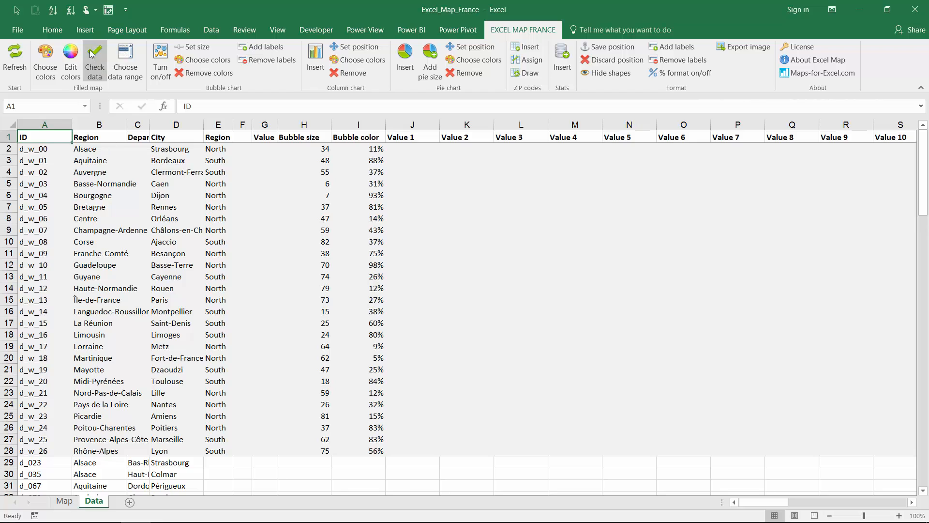
click(52, 29)
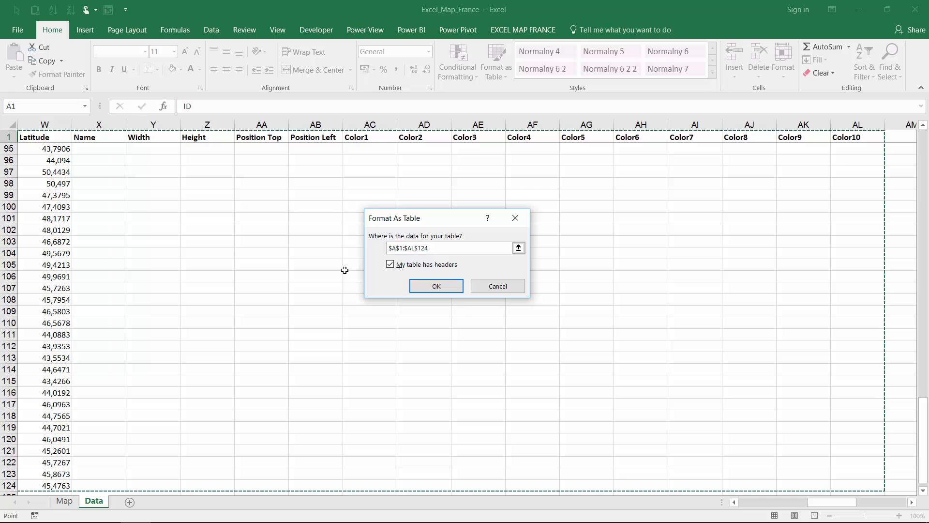
mouse_move(436, 286)
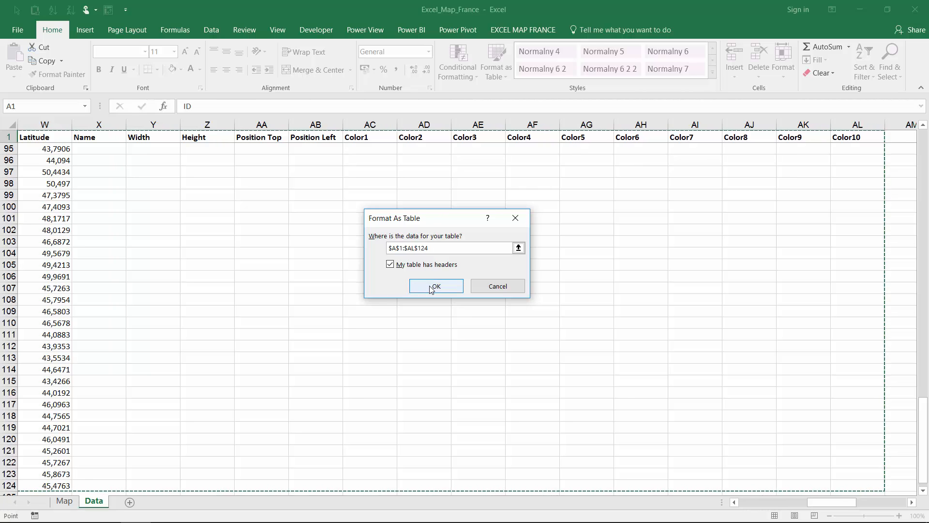
Step: Confirm range $A$1:$AL$124 with headers to create Table1
click(435, 286)
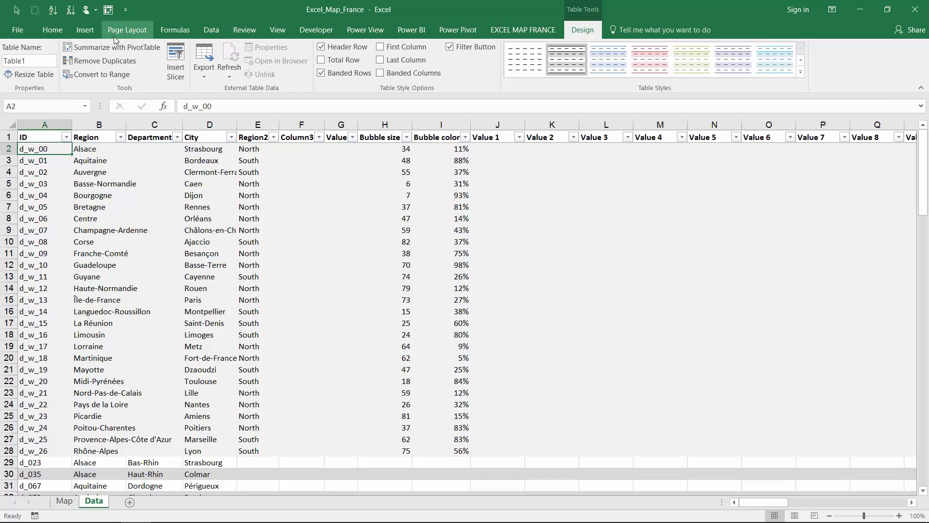
Step: Insert Region and Bubble size slicers for Table1
click(84, 30)
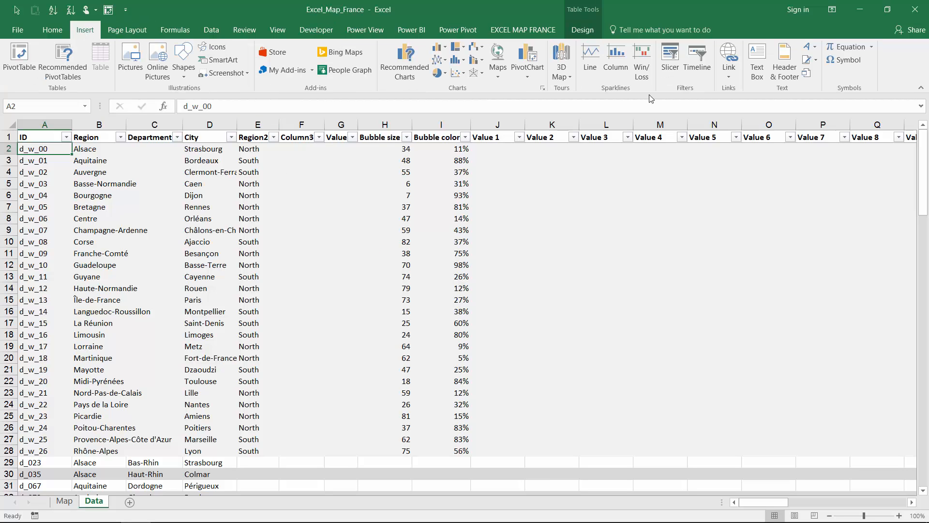
click(670, 56)
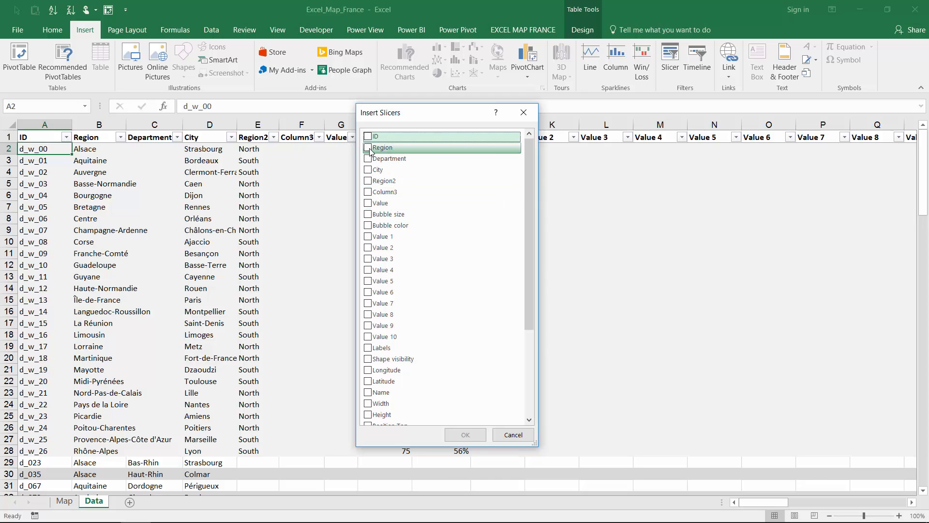
click(367, 148)
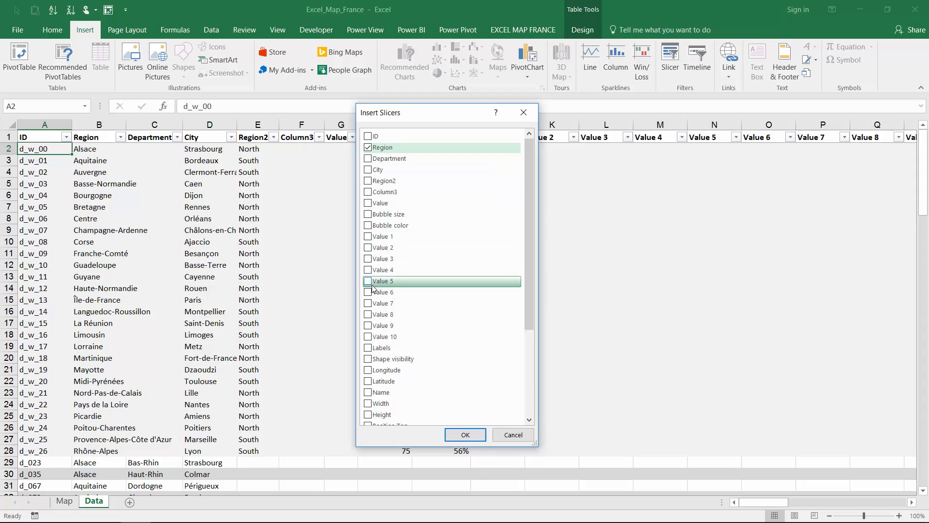
mouse_move(383, 258)
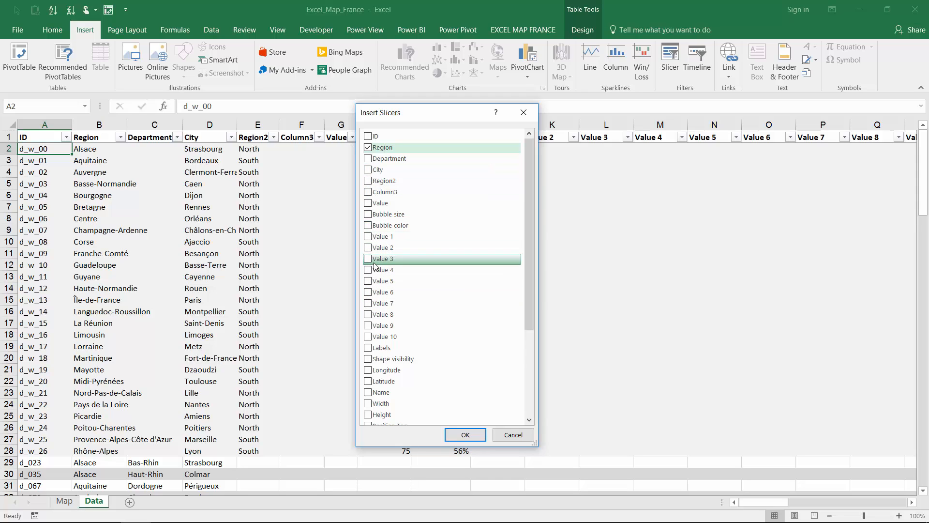
mouse_move(385, 225)
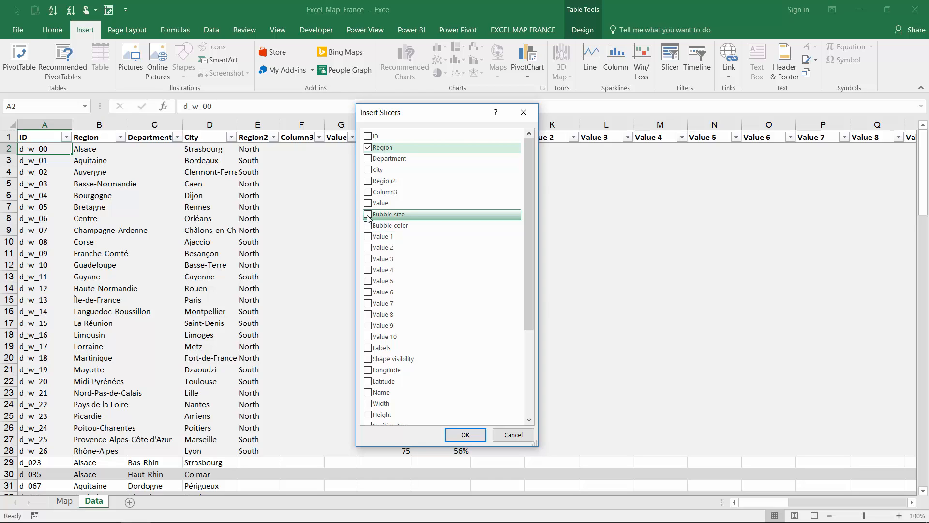
click(367, 214)
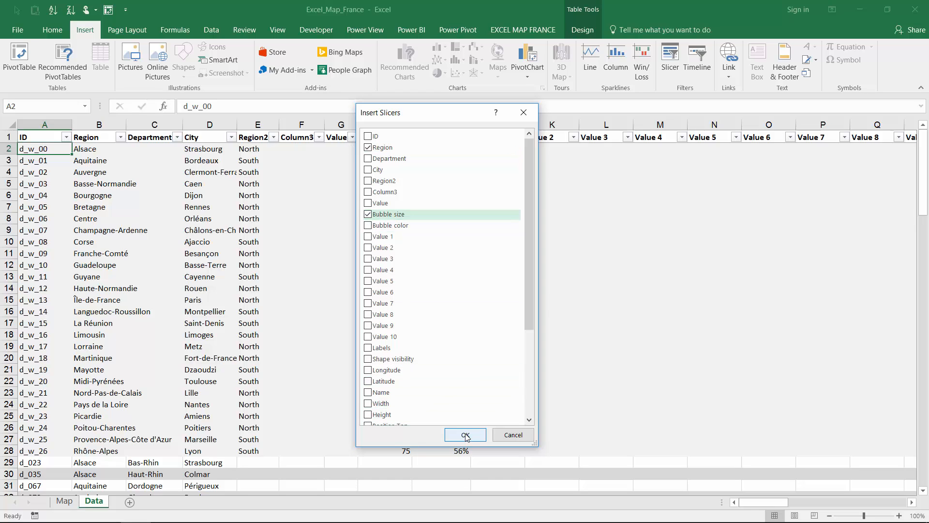
click(465, 434)
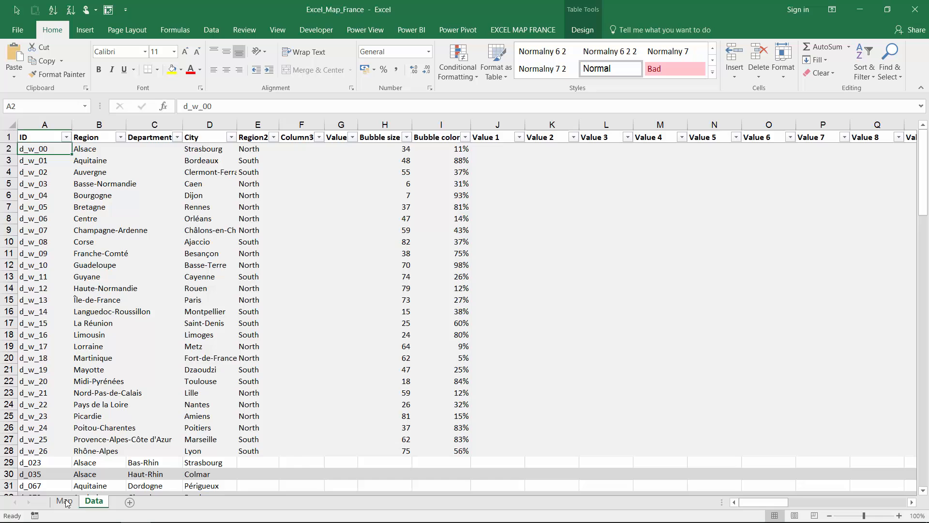
Step: Arrange both slicers beside the map, test with Aquitaine, then clear the filter
click(64, 501)
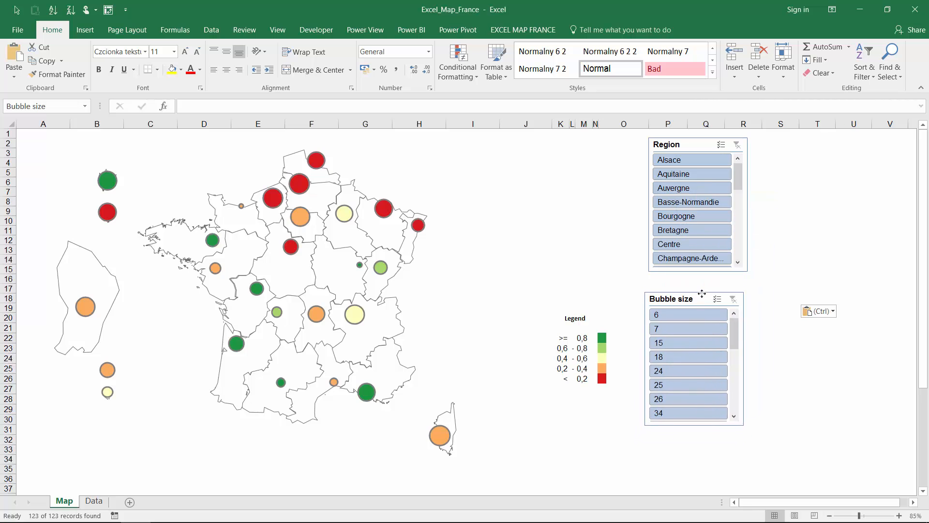
click(676, 282)
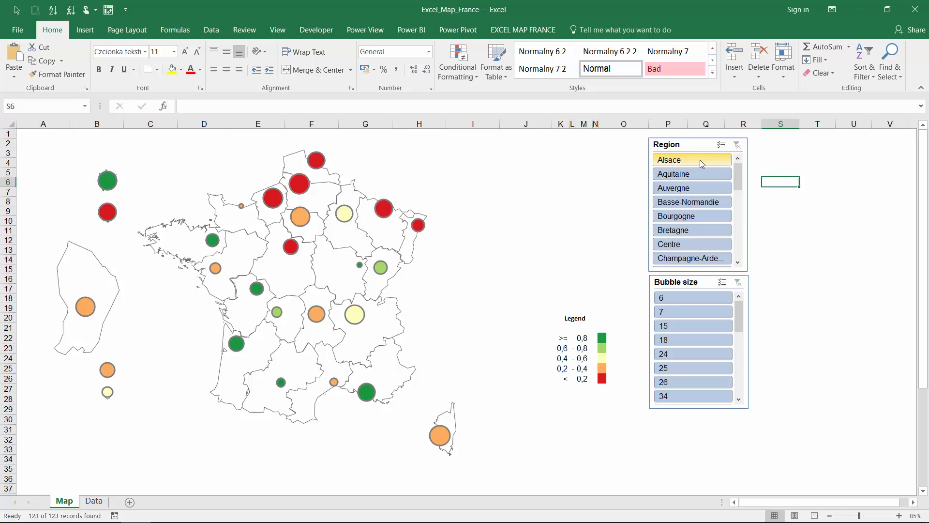
click(691, 174)
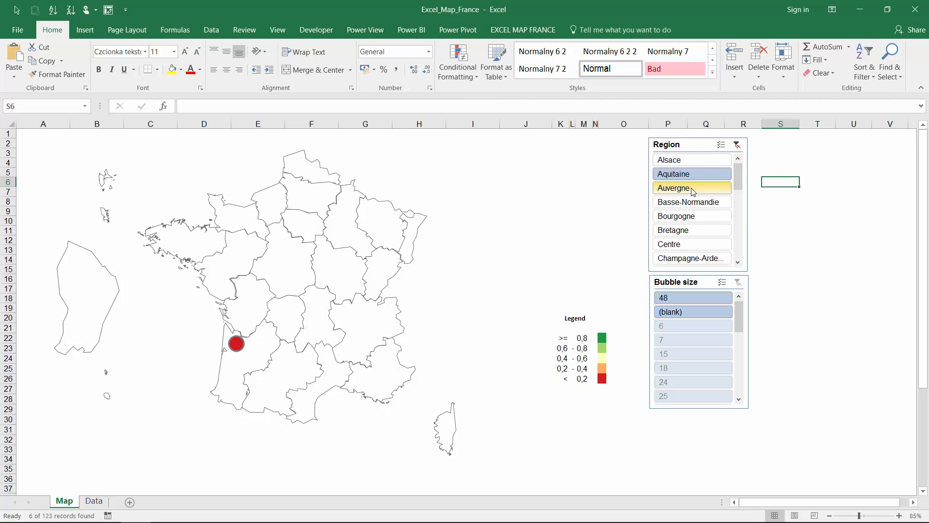
click(692, 202)
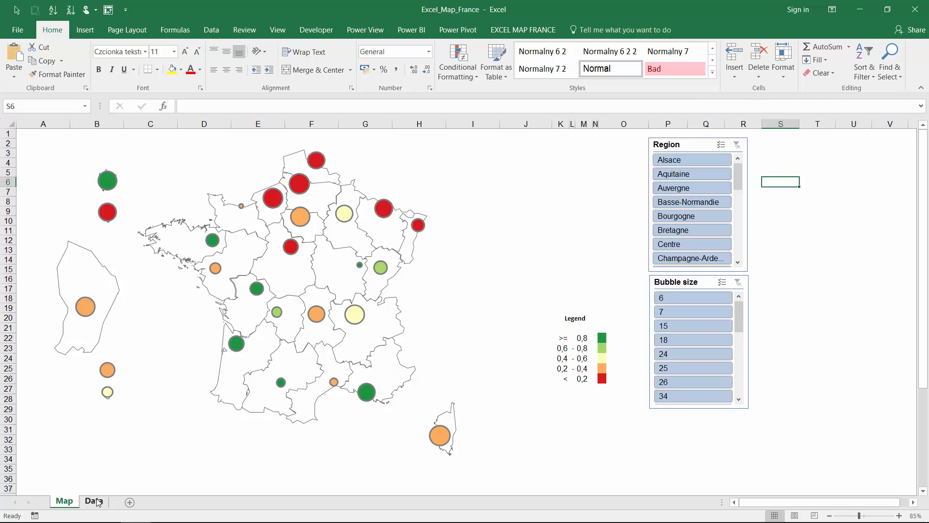
Step: Insert a Region2 slicer for Table1 from the Data sheet
click(93, 500)
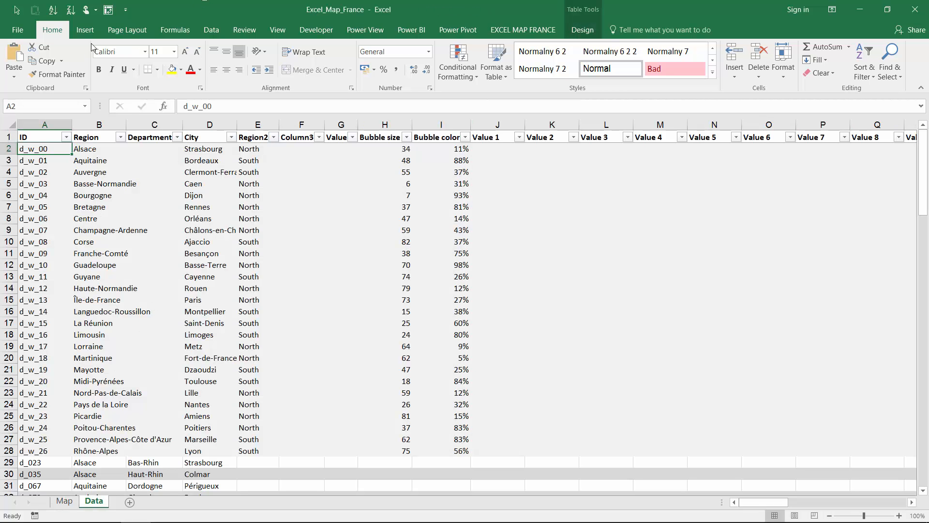
click(85, 30)
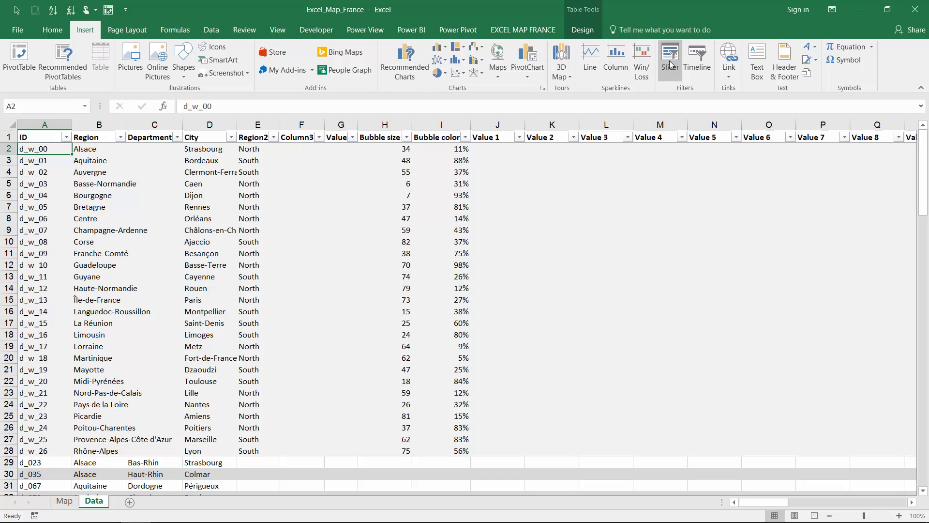
click(669, 59)
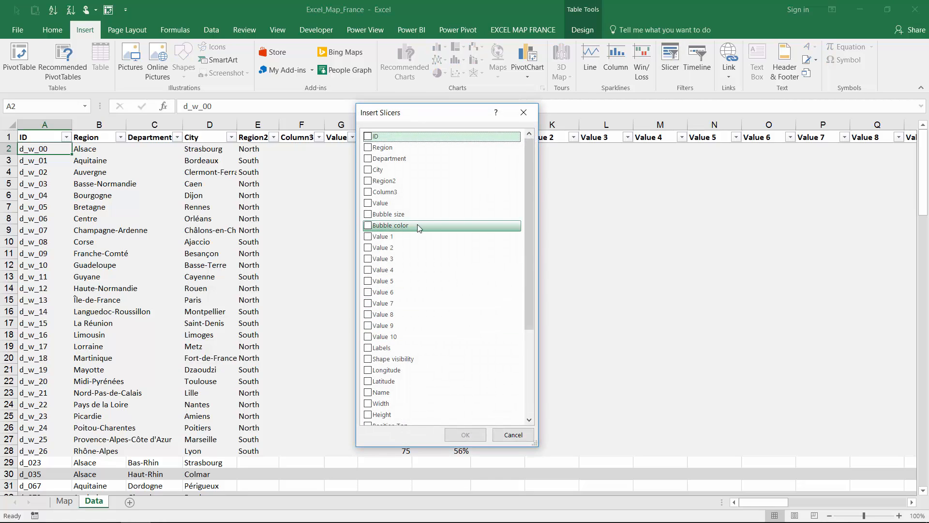
click(367, 180)
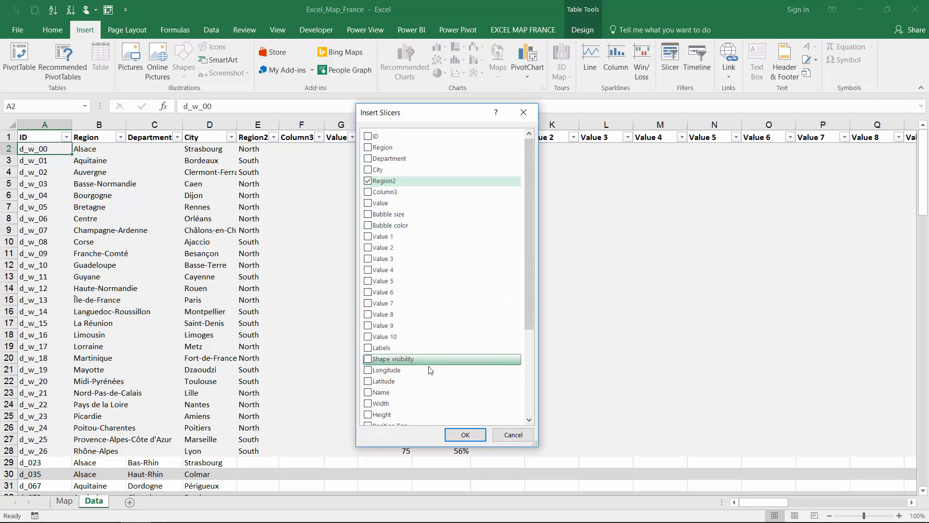
click(466, 434)
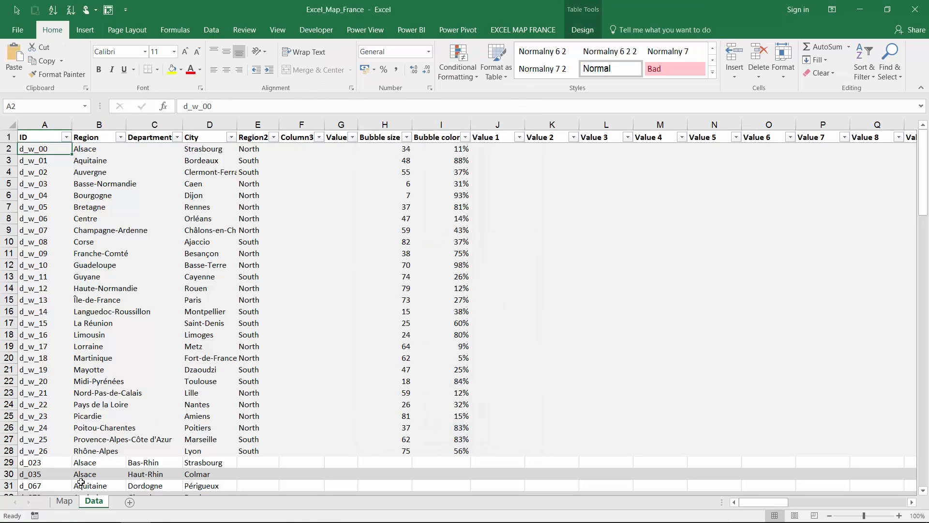
Step: Place the Region2 slicer on the Map sheet and filter it to North
click(63, 501)
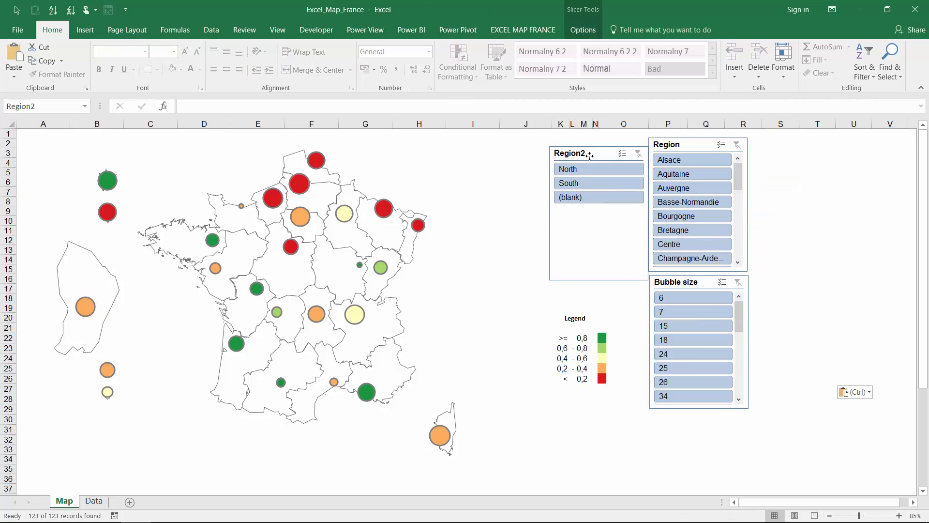
click(567, 169)
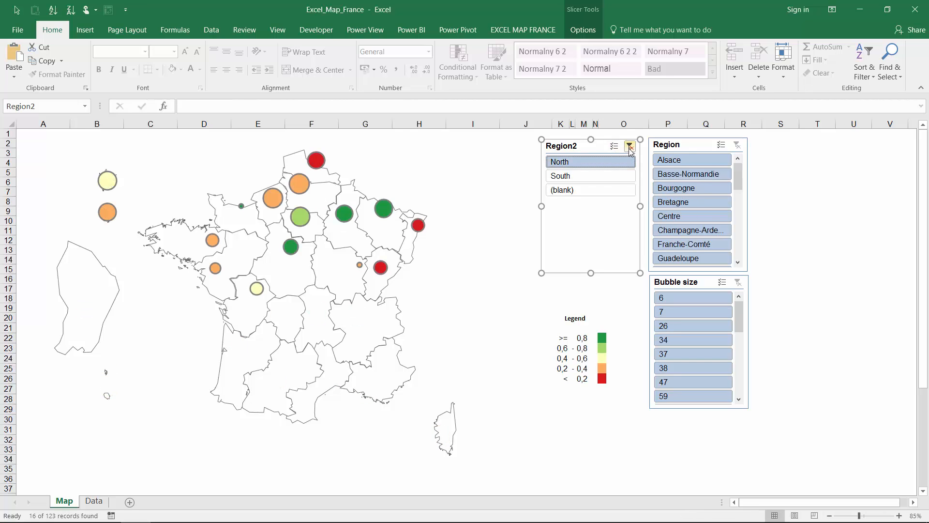
mouse_move(630, 146)
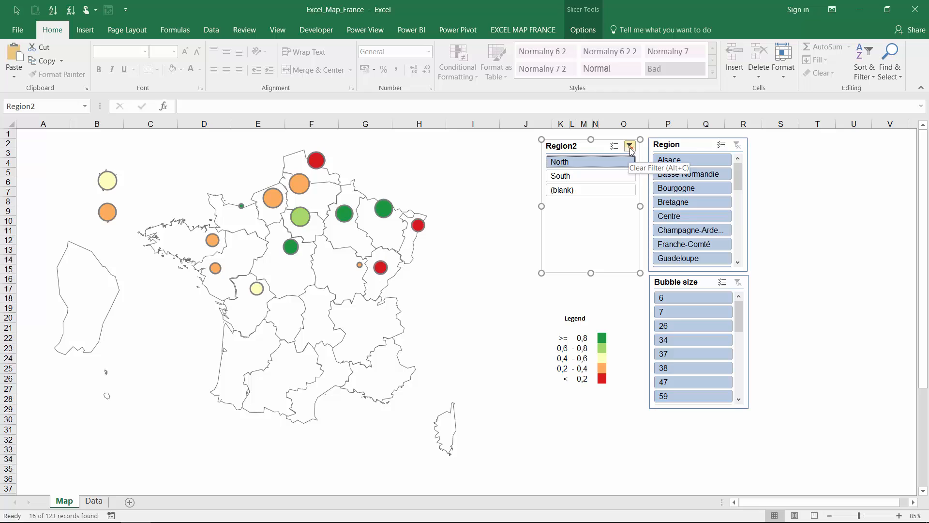
Step: Enable the Developer tab in File > Options > Customize Ribbon
click(629, 146)
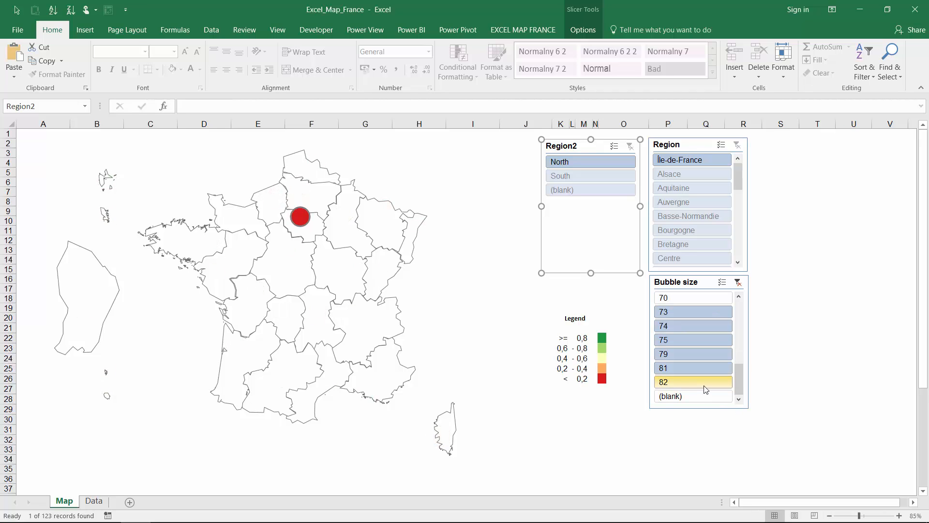
click(589, 175)
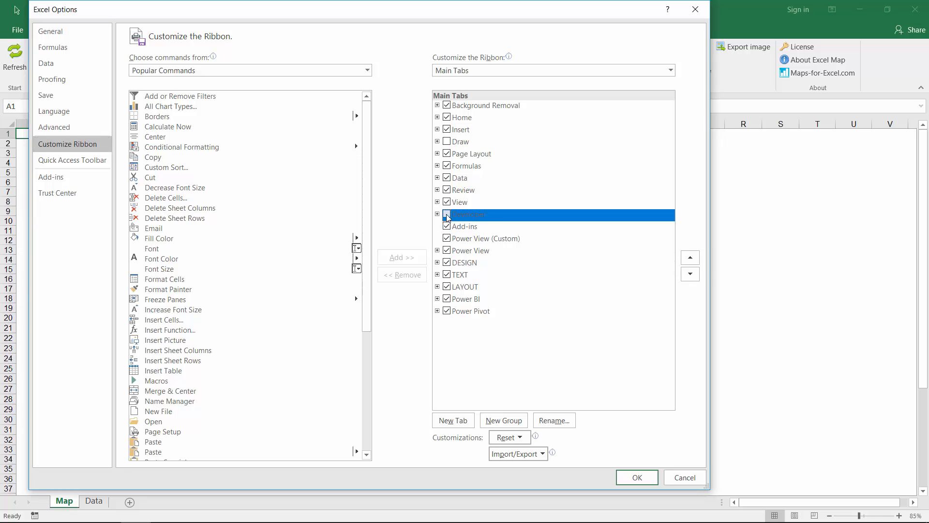
click(636, 477)
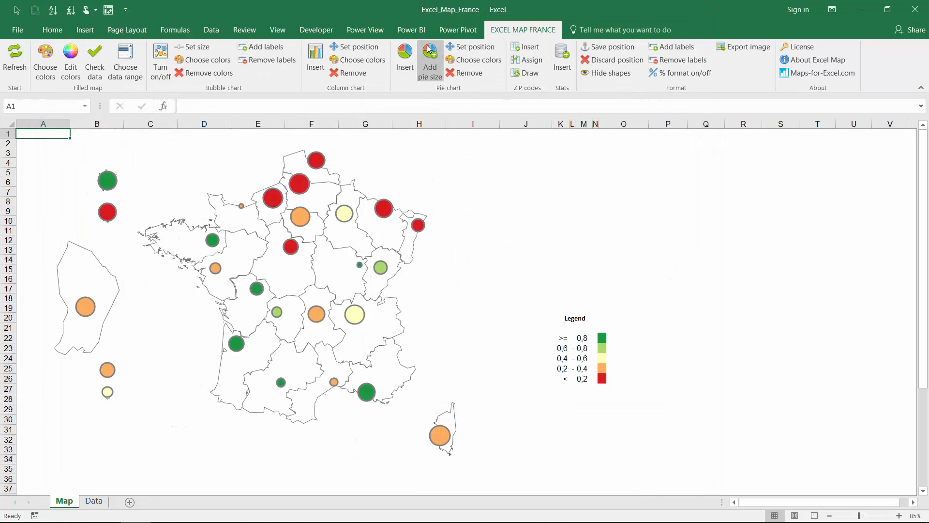
Step: Draw a Form Control combo box above columns J to N on the Map sheet
click(316, 30)
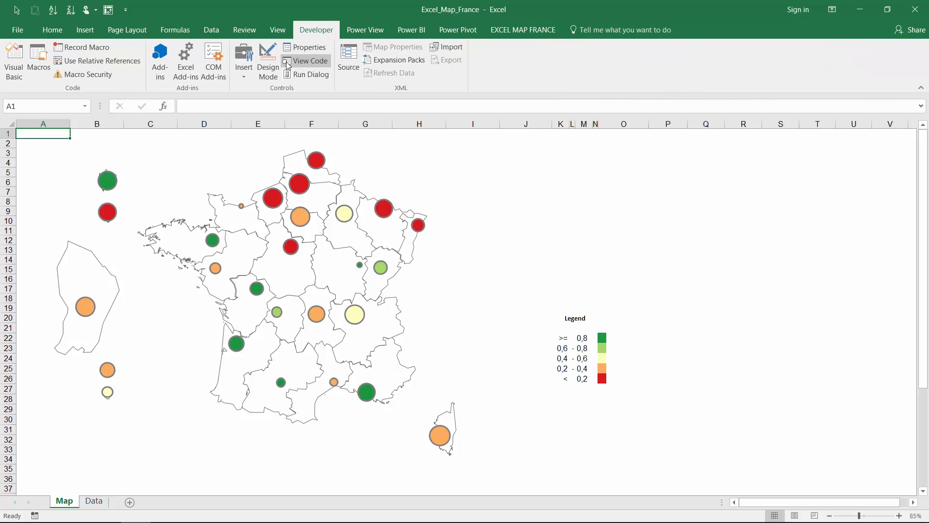
click(243, 59)
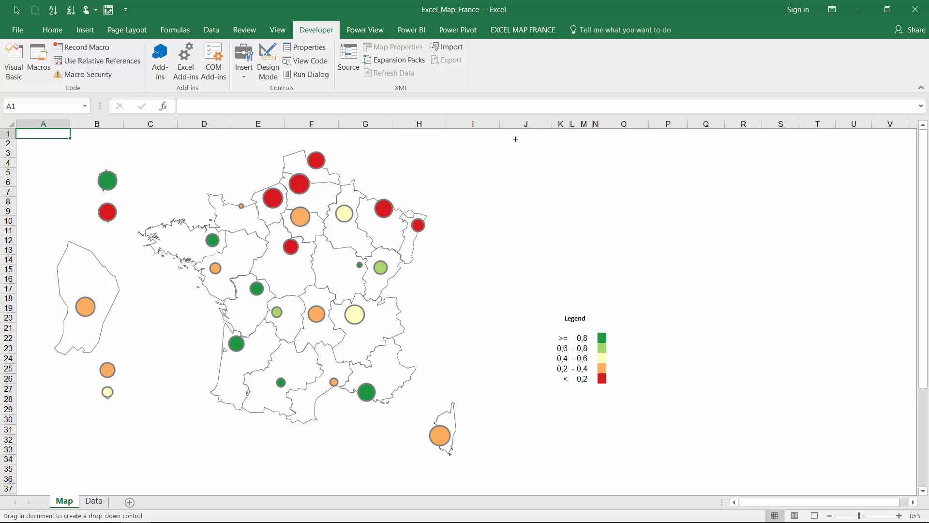
drag(513, 140, 612, 161)
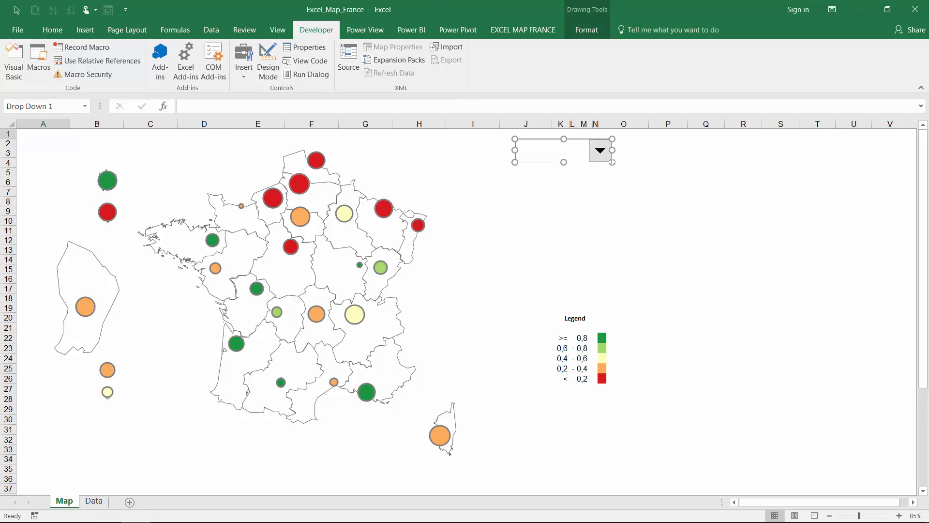
Step: Type All, North, South into P1:P3 and shade Q1 yellow
click(668, 133)
text(All)
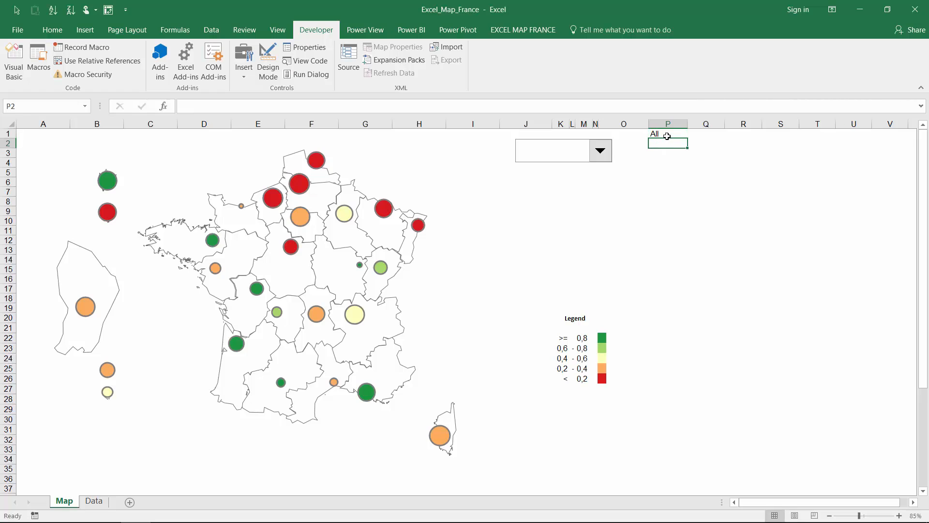
text(North)
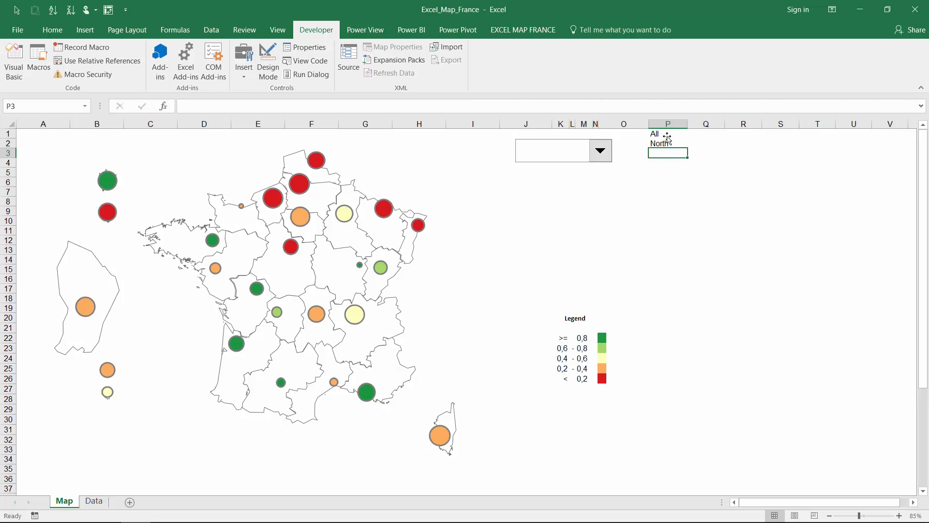
text(South)
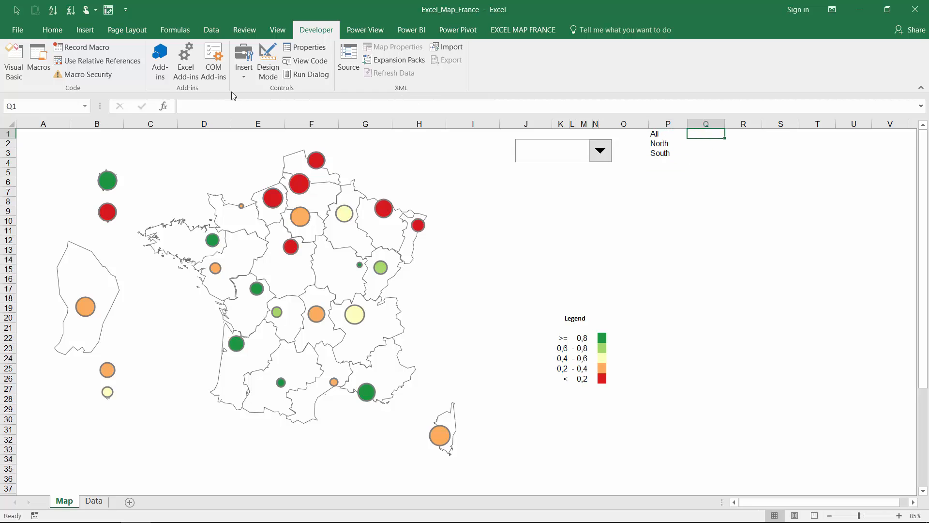
click(52, 29)
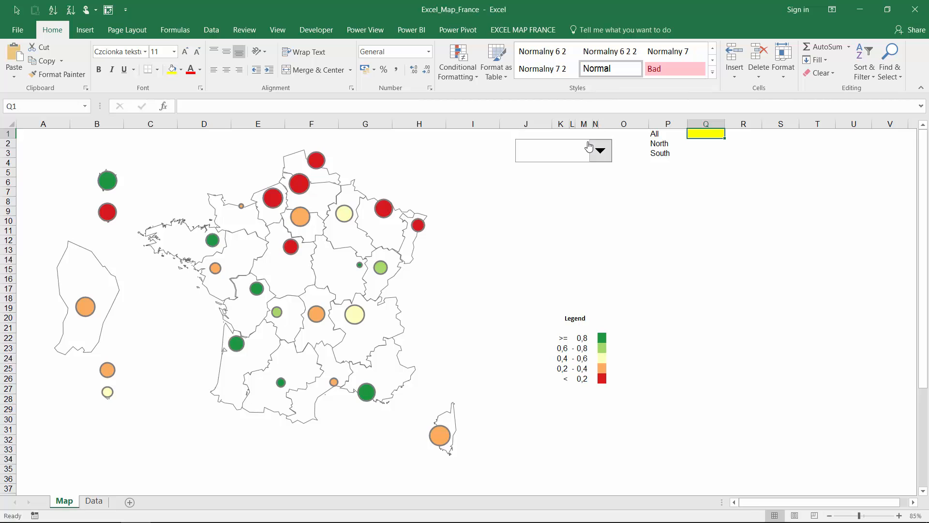
Step: Set the combo box input range to $P$1:$P$3 and cell link to $Q$1
right_click(551, 150)
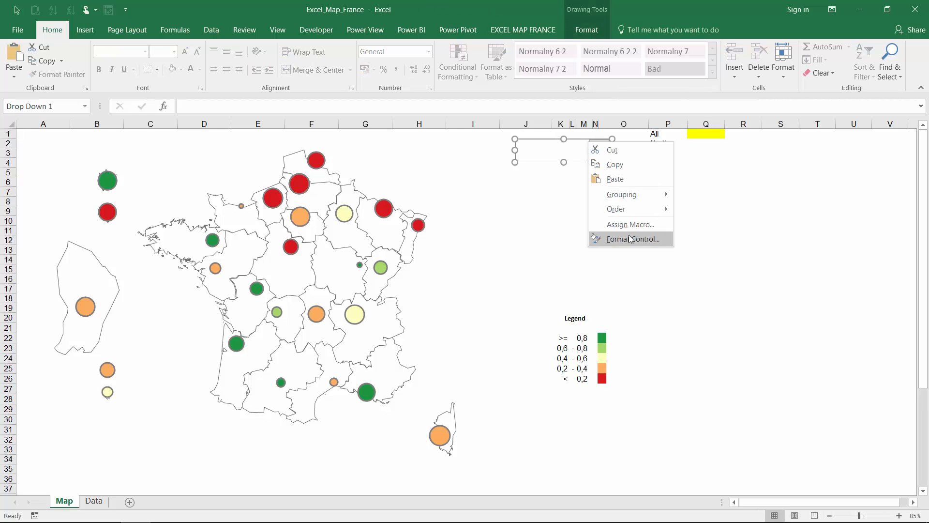
click(632, 239)
text($P$1:$P$3)
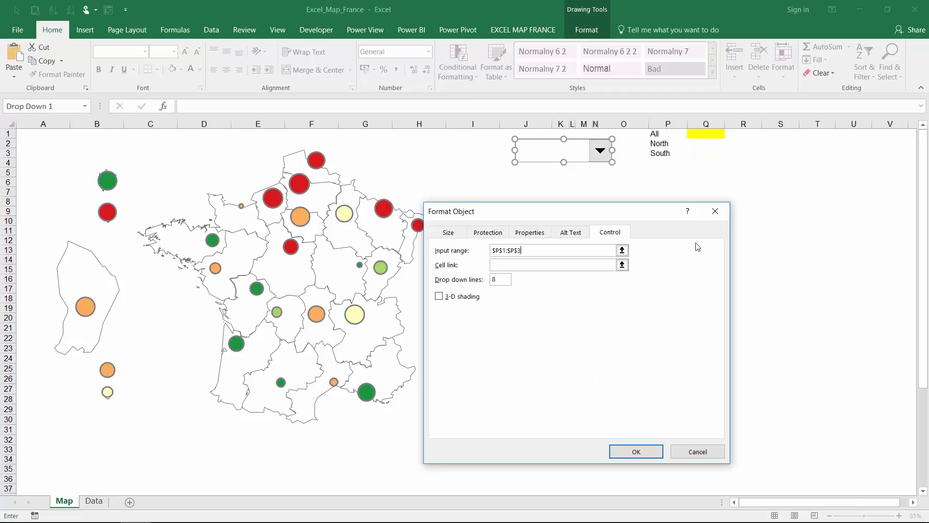
click(621, 265)
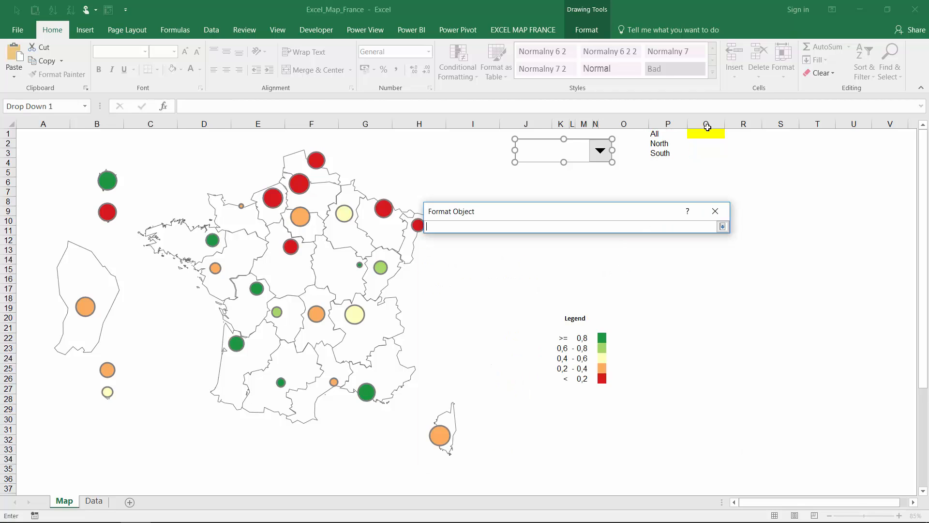
click(705, 133)
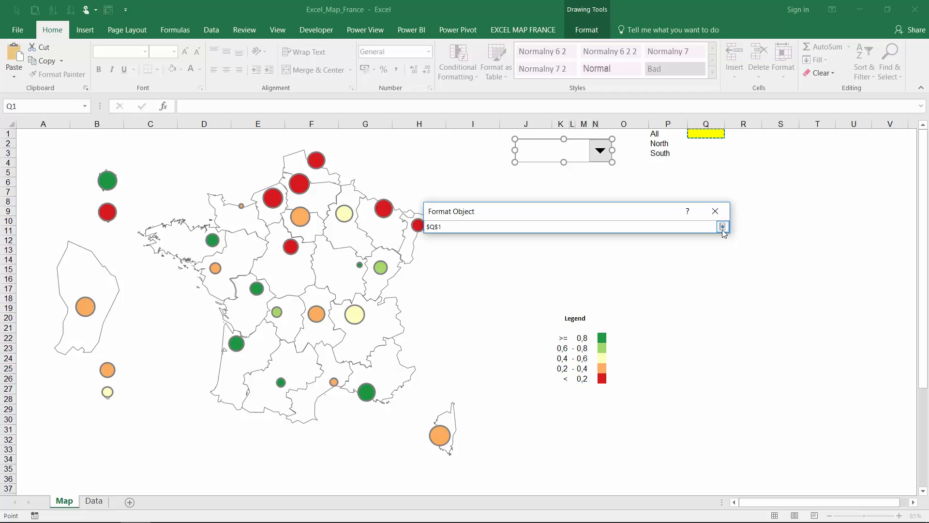
click(723, 227)
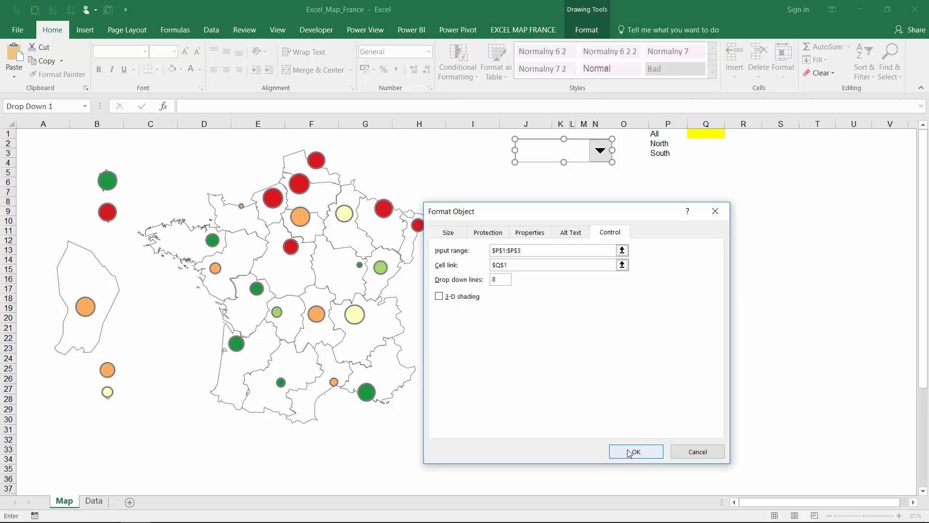
click(635, 451)
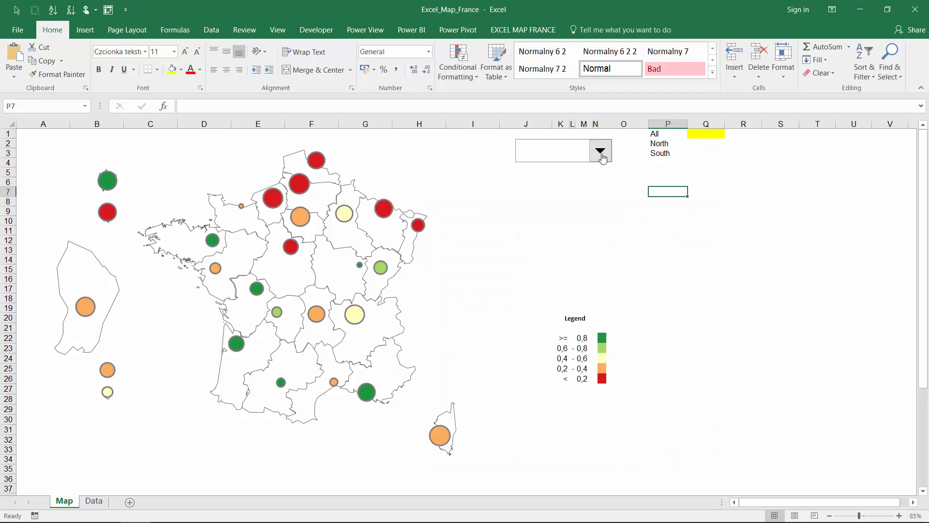
Step: Test the drop-down with North then South, updating Q1, and switch to Data
click(599, 151)
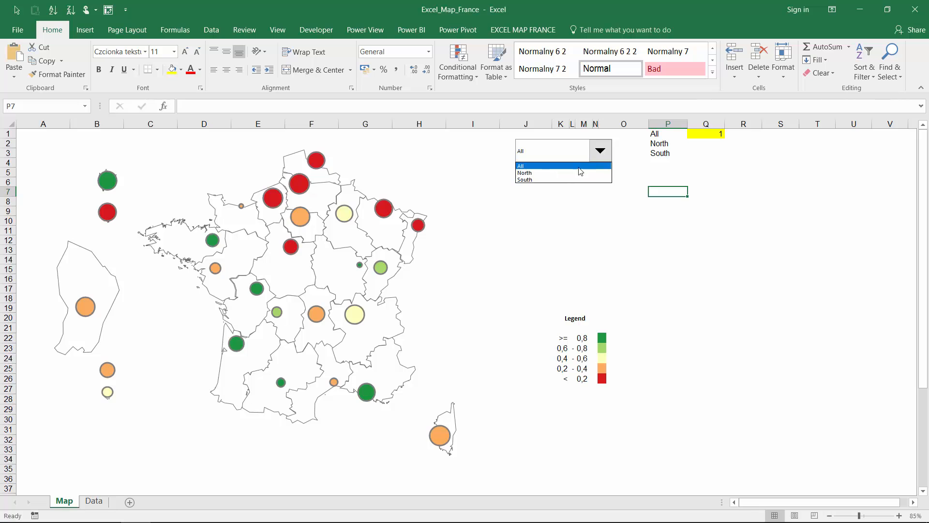
click(523, 172)
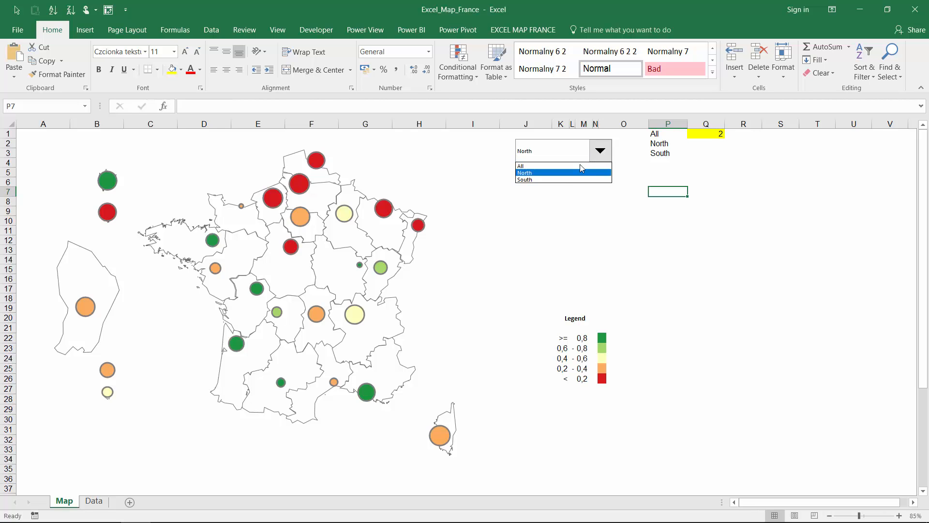
click(525, 179)
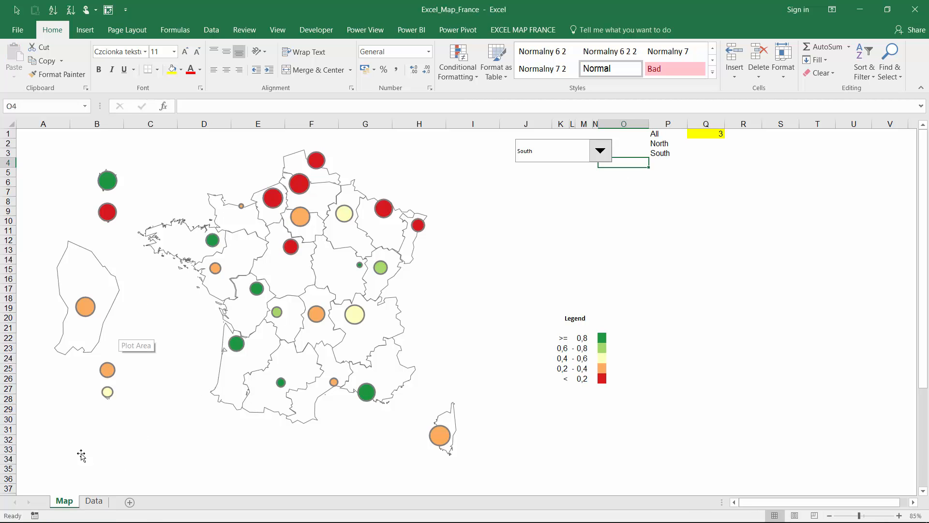
click(93, 501)
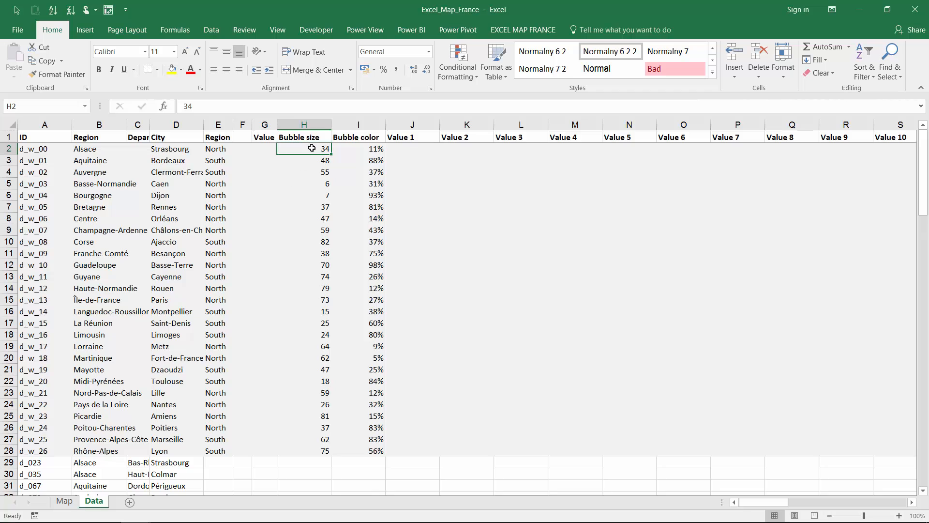
Step: Move sizes to column J, fill H2:H28 with the region IF formula, and check the Map drop-down
drag(304, 148, 304, 451)
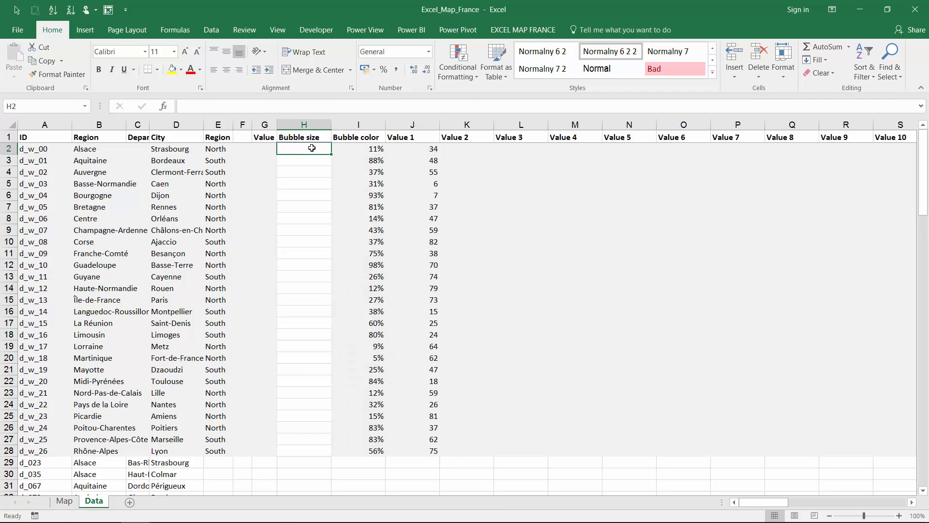
text(=if)
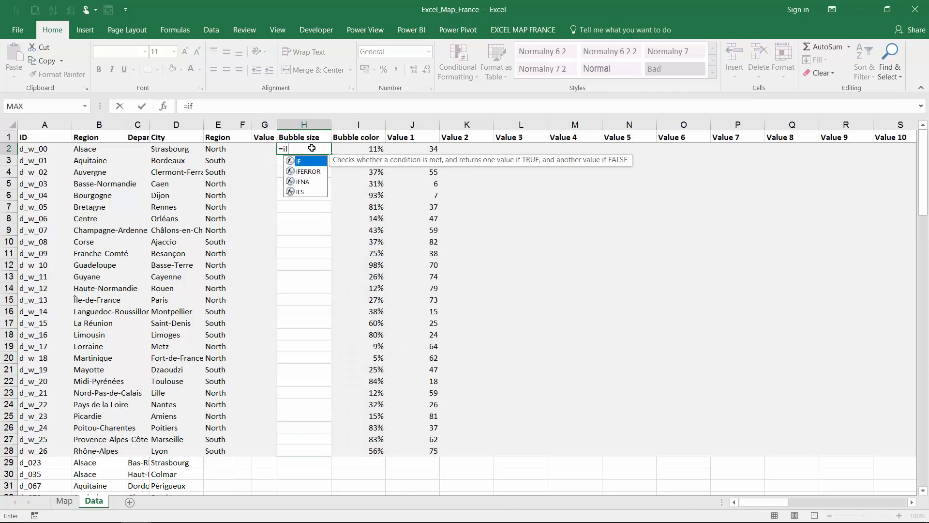
click(523, 30)
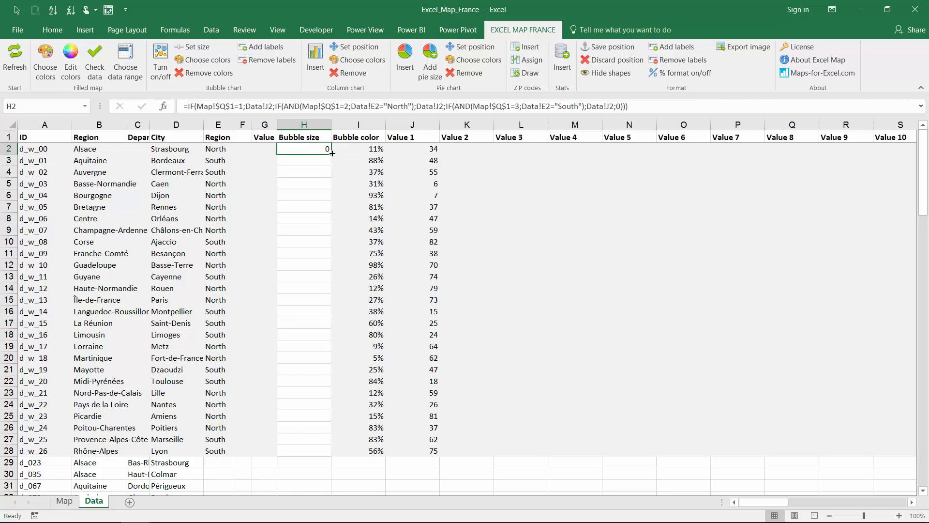
drag(327, 152, 329, 454)
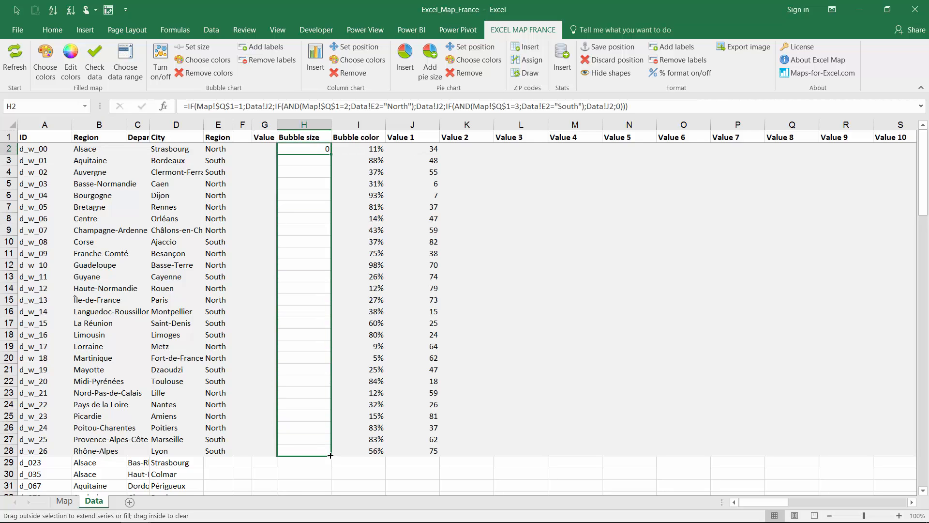
click(64, 505)
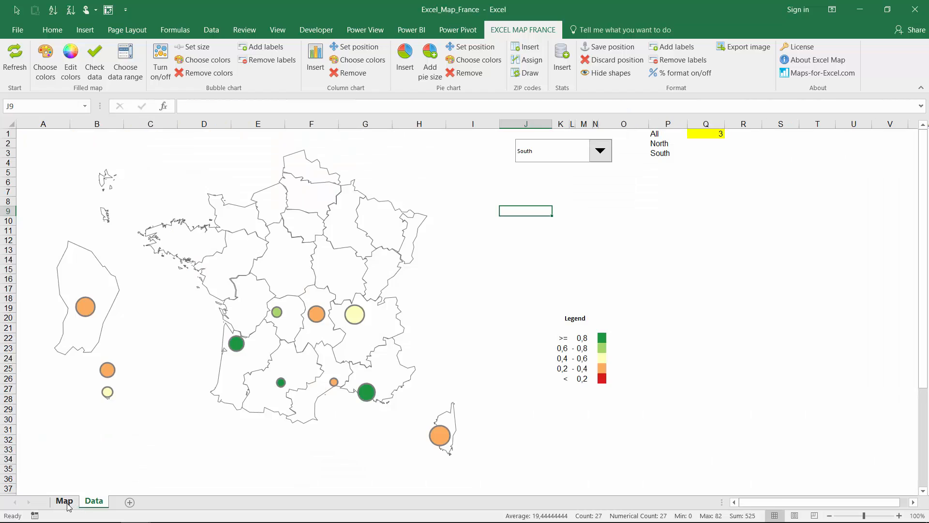
click(599, 150)
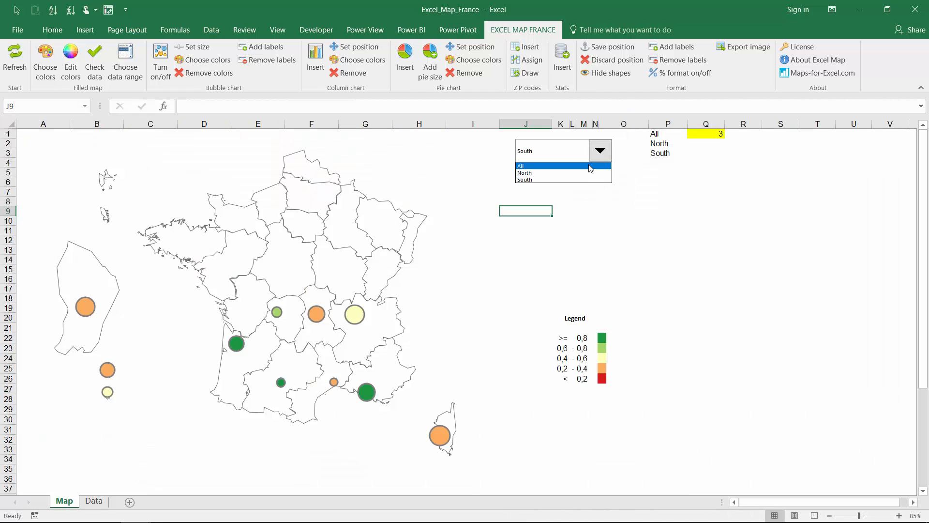